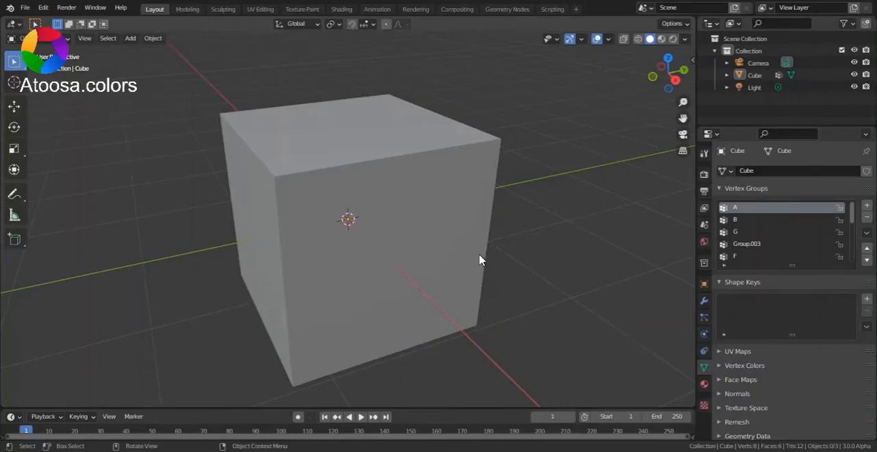
mouse_move(494, 336)
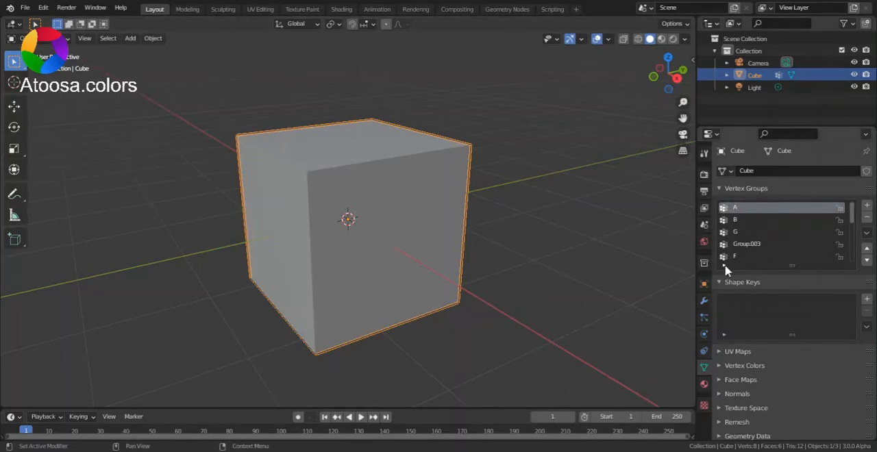
mouse_move(725, 267)
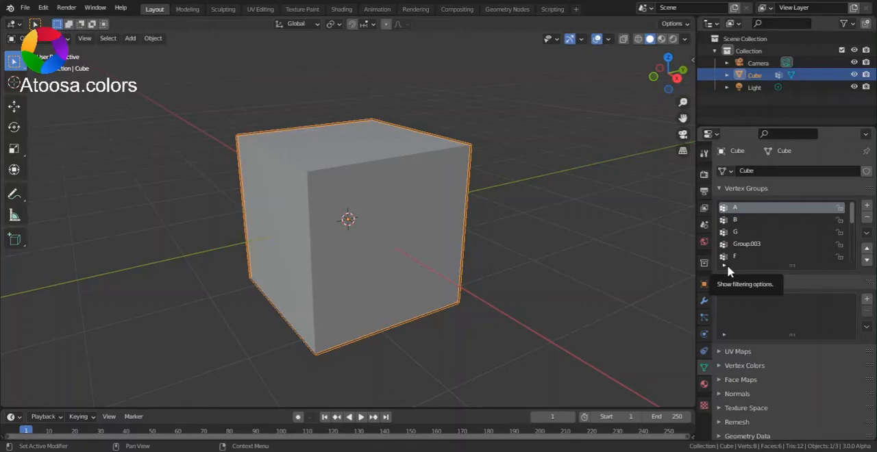
Expand the filter options of the Cube's Vertex Groups list
click(725, 266)
text(group)
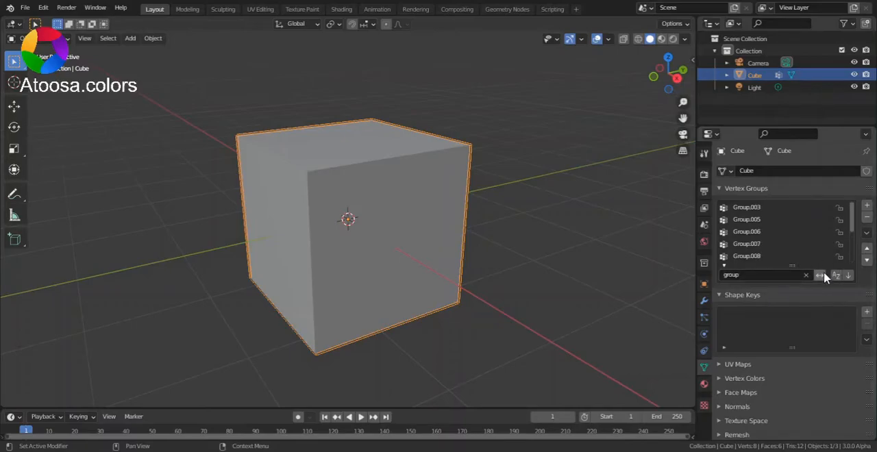
mouse_move(820, 276)
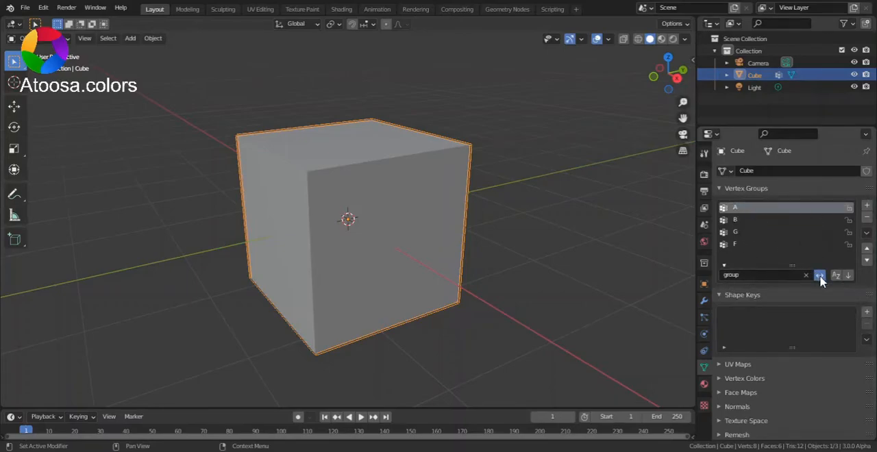
mouse_move(821, 276)
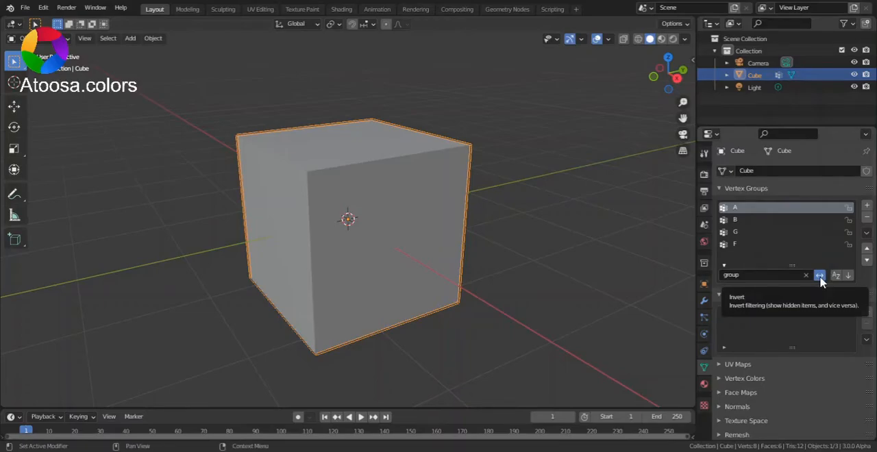
Enable Sort by Name so the groups list as A, B, F, G, Group.003
click(836, 275)
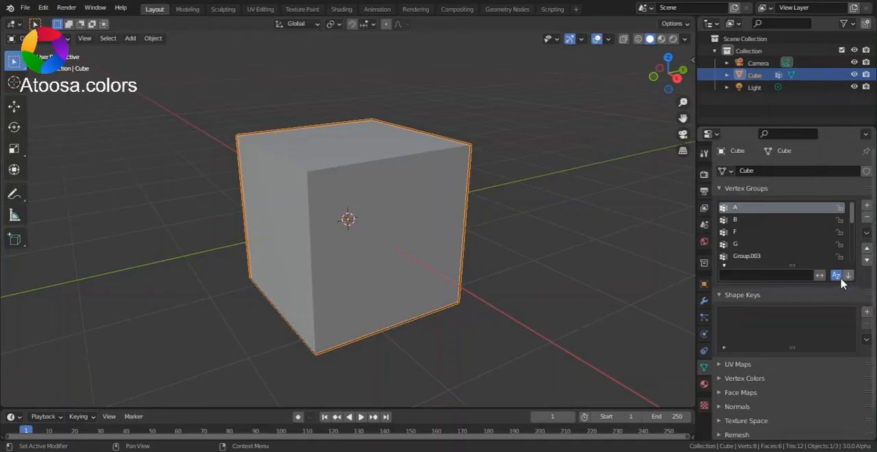
Disable Sort by Name and enable Reverse, giving F, Group.003, G, B, A
click(848, 275)
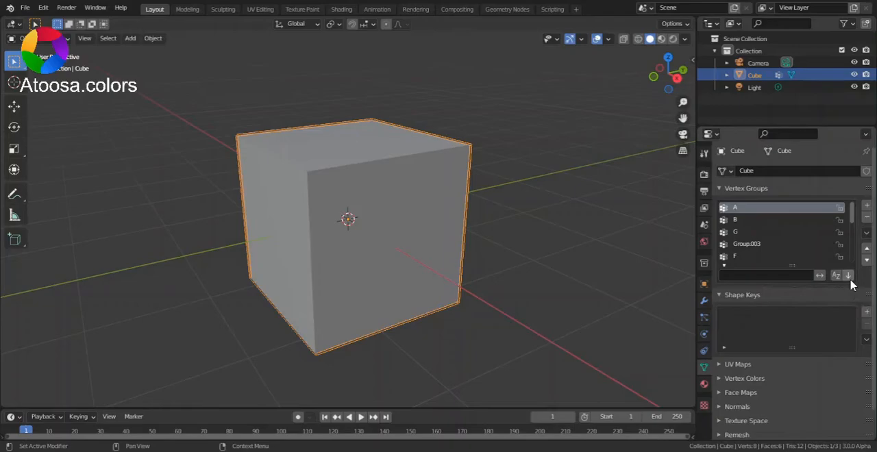
mouse_move(848, 275)
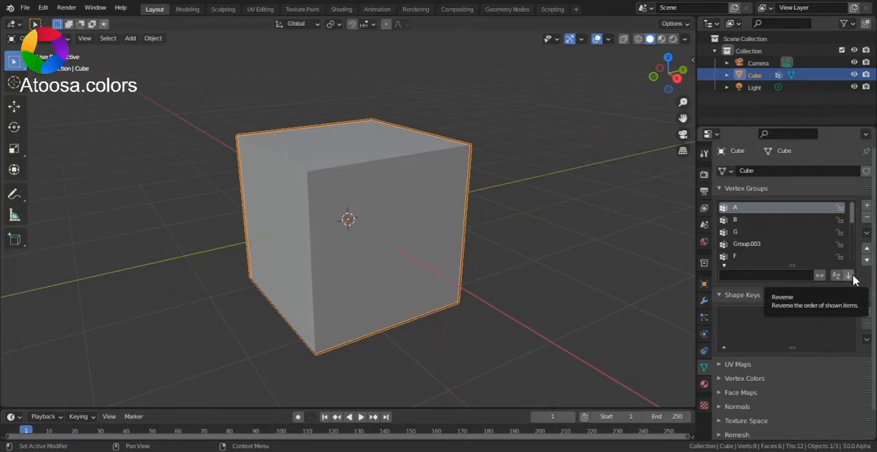
mouse_move(854, 279)
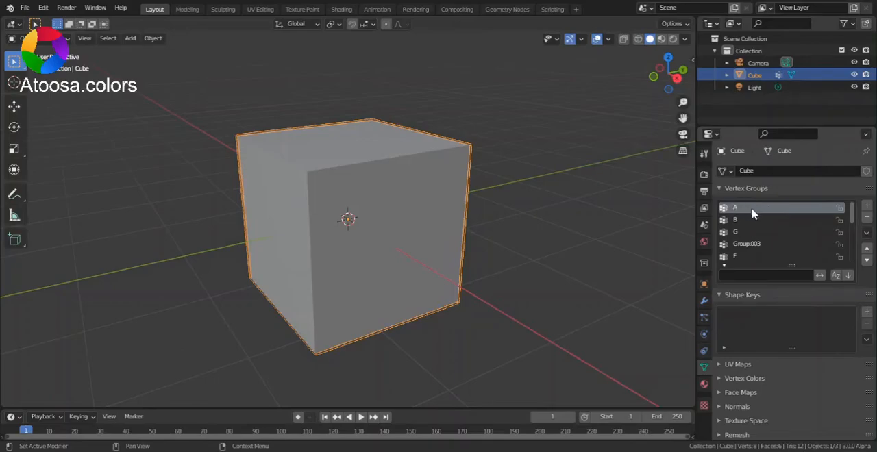
mouse_move(748, 222)
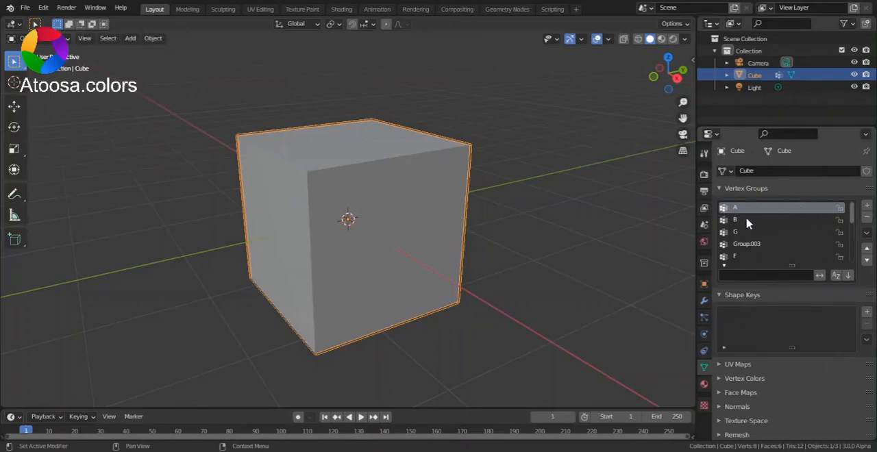
mouse_move(755, 247)
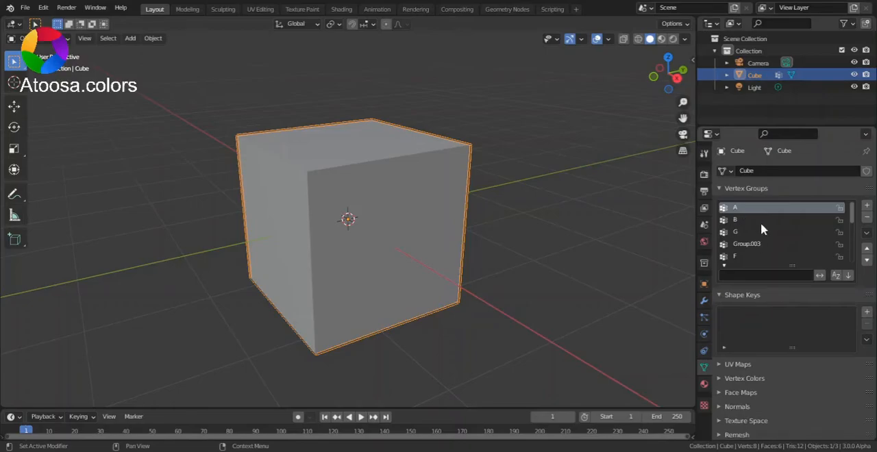
mouse_move(778, 254)
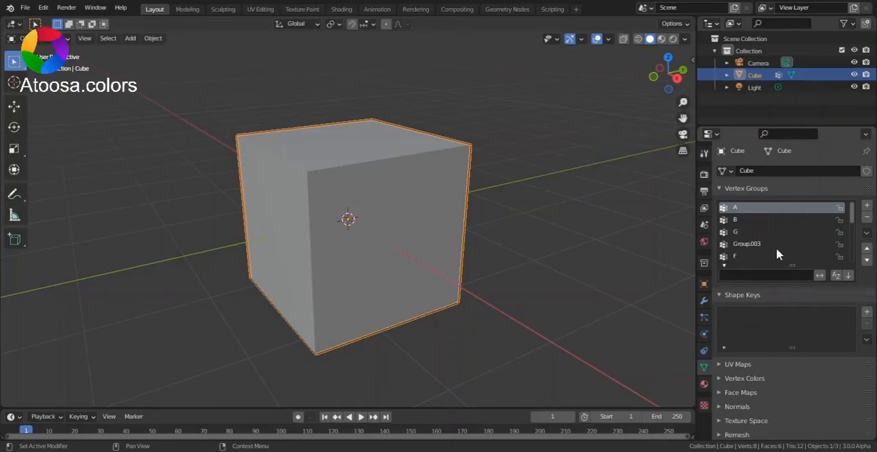
mouse_move(768, 263)
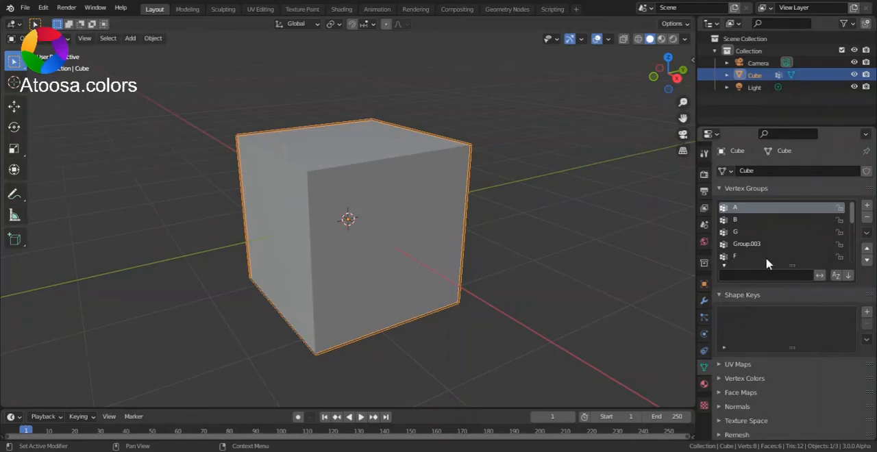
mouse_move(848, 276)
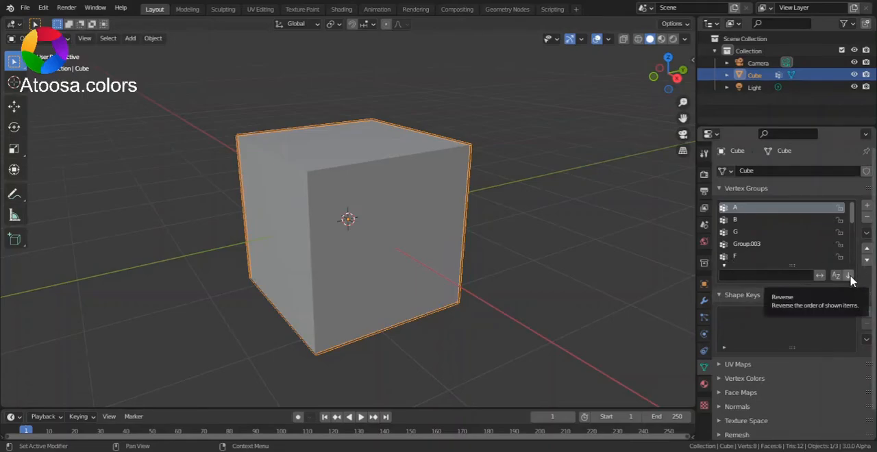
click(848, 275)
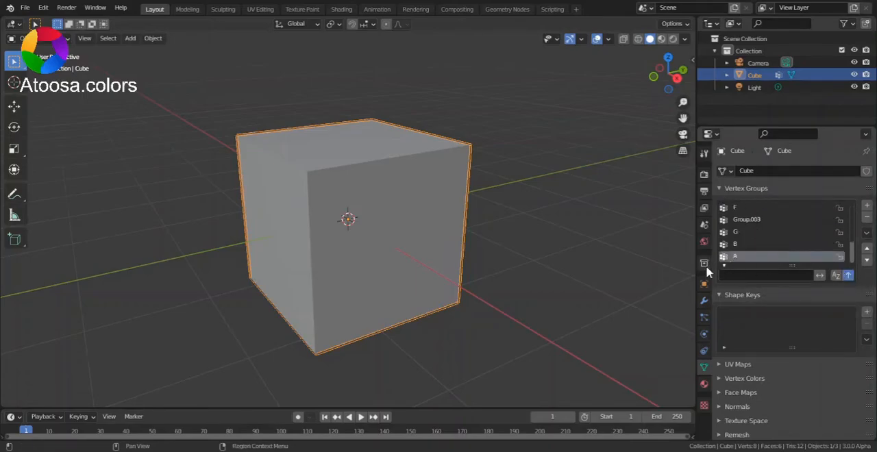
click(754, 257)
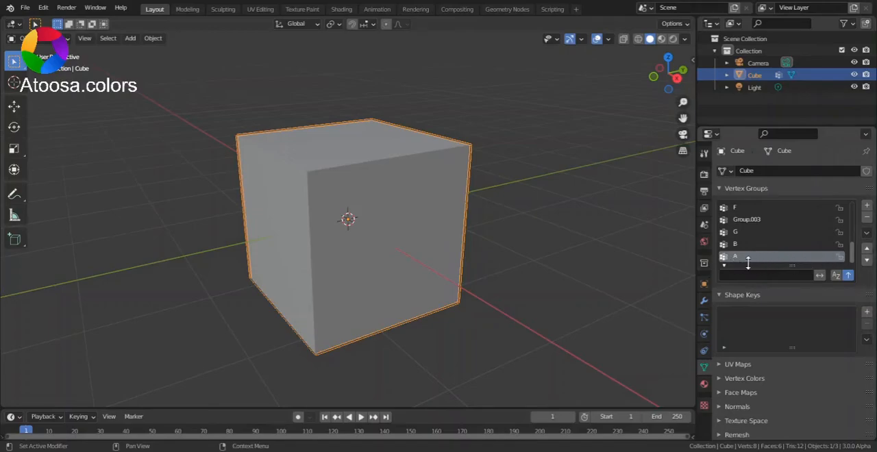